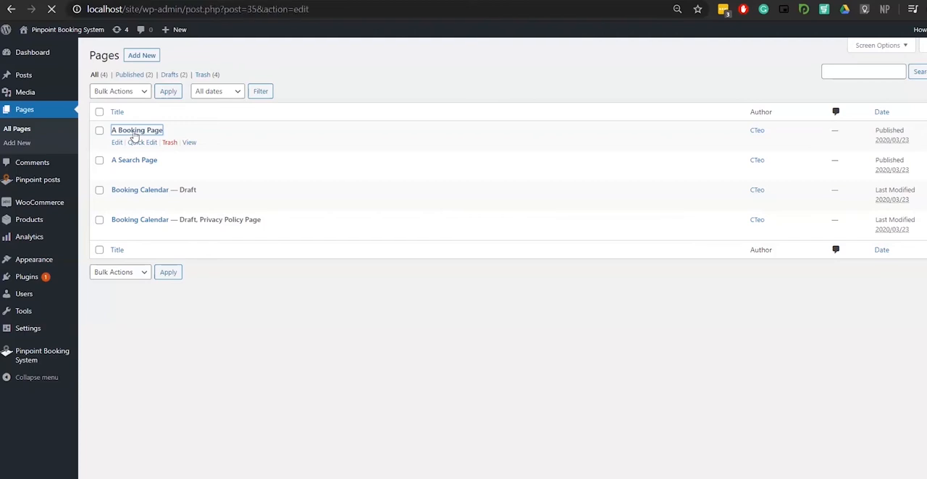
Go to the Pinpoint Booking System calendars list from the admin menu.
click(136, 130)
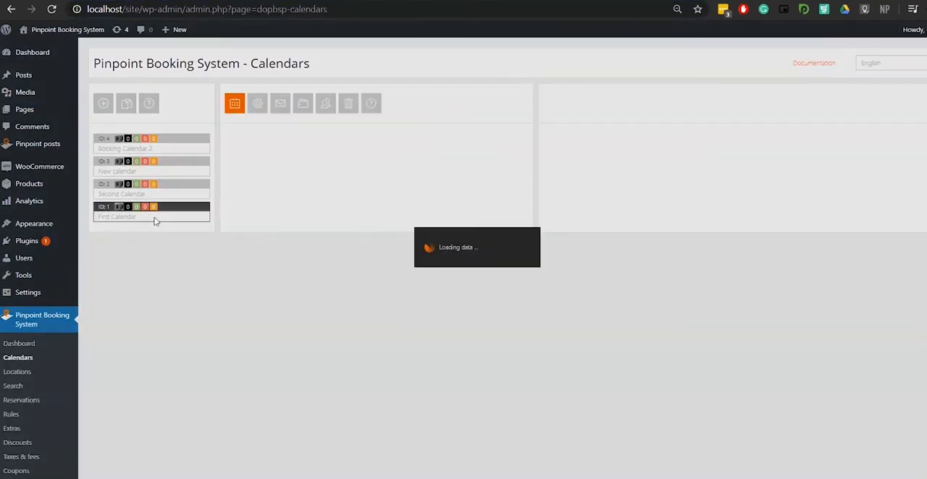
View the First and Second Calendars, check the Second Calendar's settings, then head to Search.
click(152, 212)
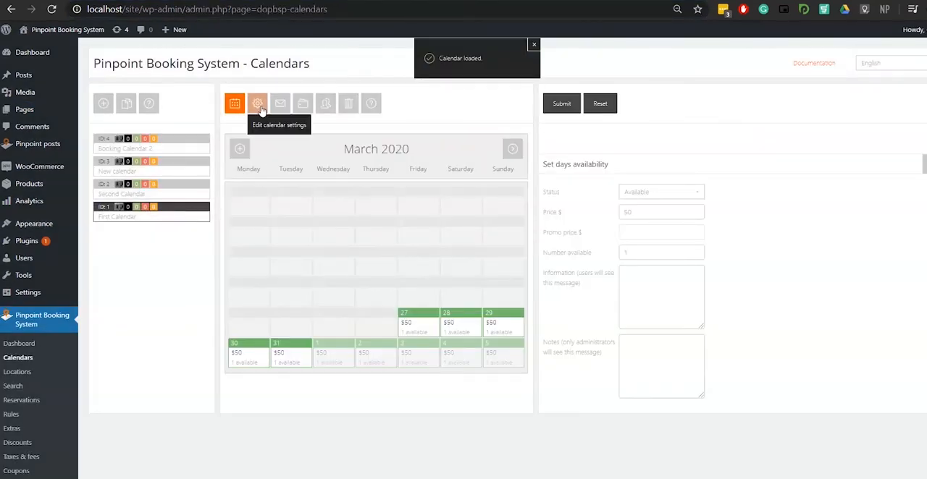
click(258, 103)
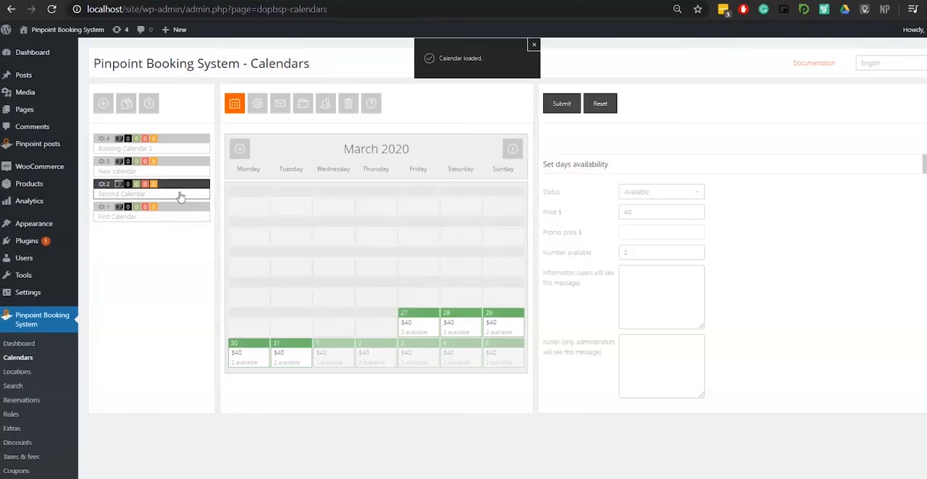
click(258, 103)
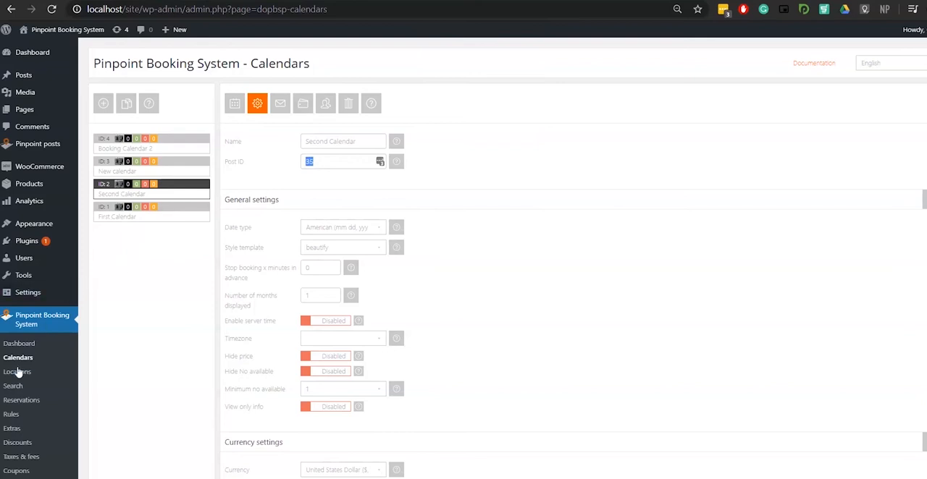
click(13, 386)
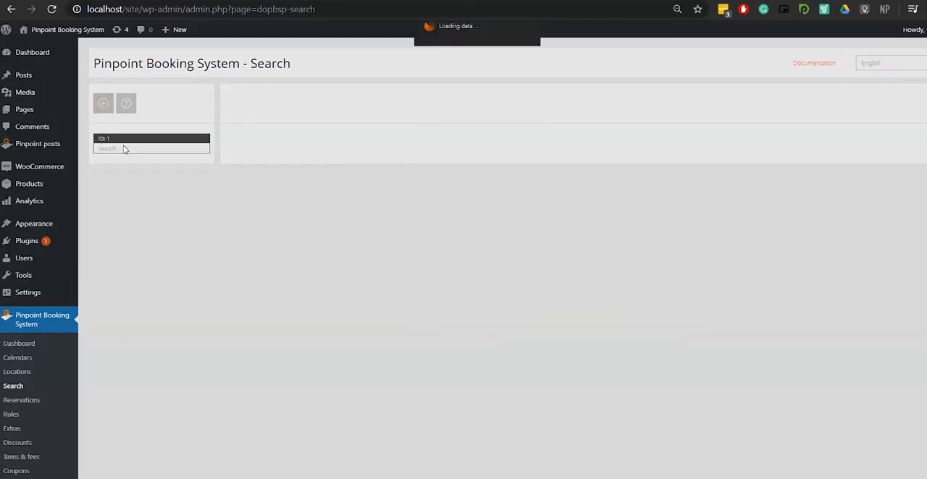
Load the 'ID 1 Search' configuration listing the four excludable calendars.
click(152, 143)
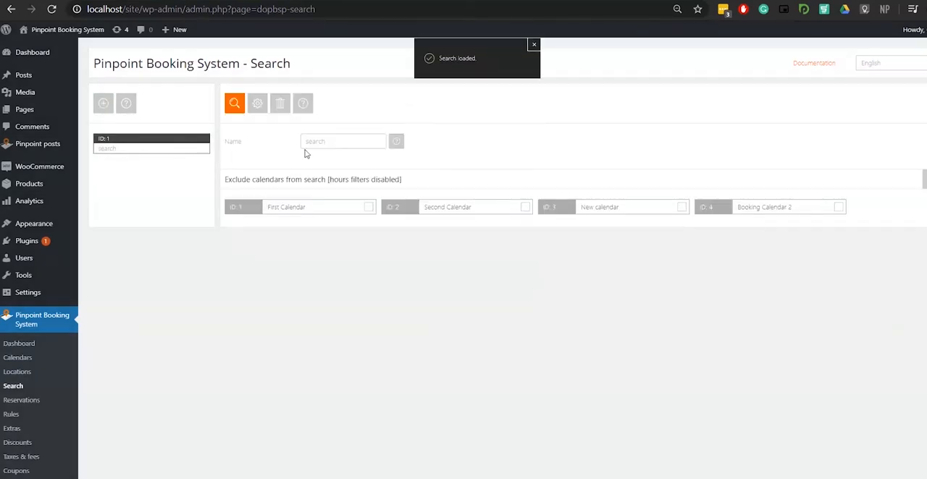
click(533, 43)
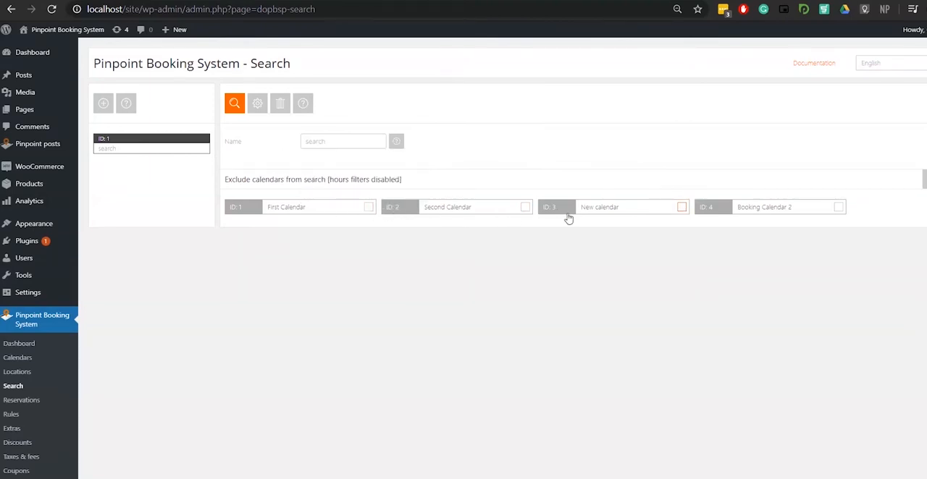
mouse_move(258, 102)
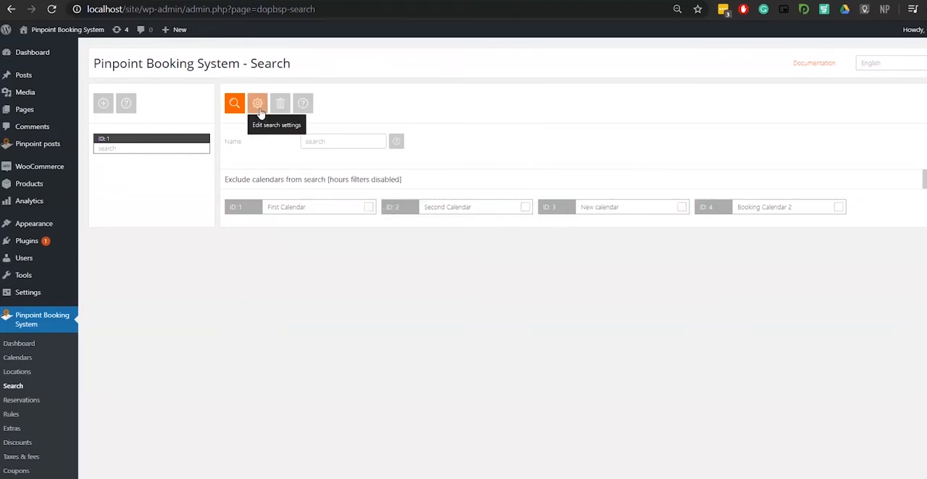
Set Map view to Disabled in the search settings, leaving price filter, list and grid views on.
click(258, 103)
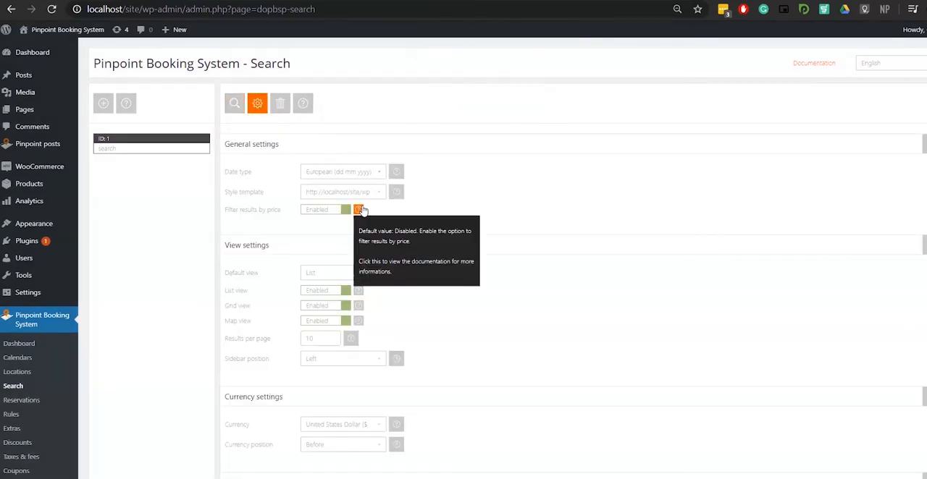
mouse_move(394, 231)
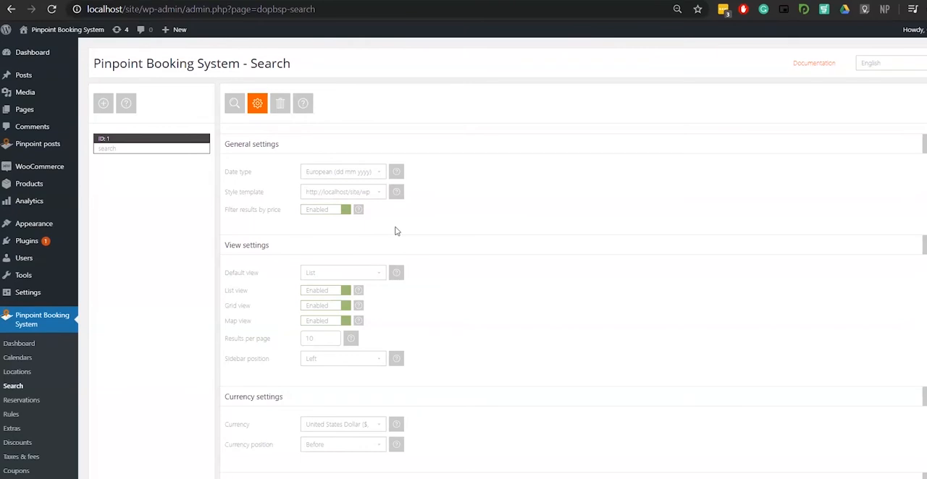
scroll(down, 3)
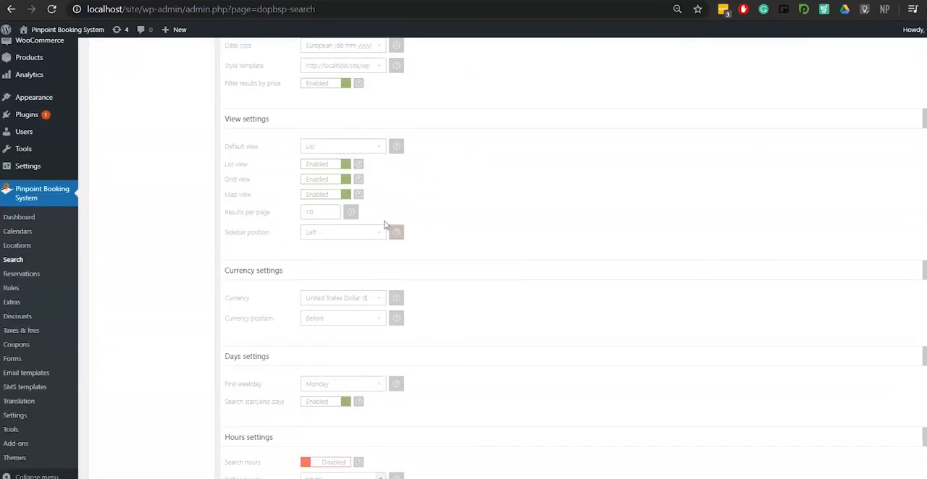
click(326, 194)
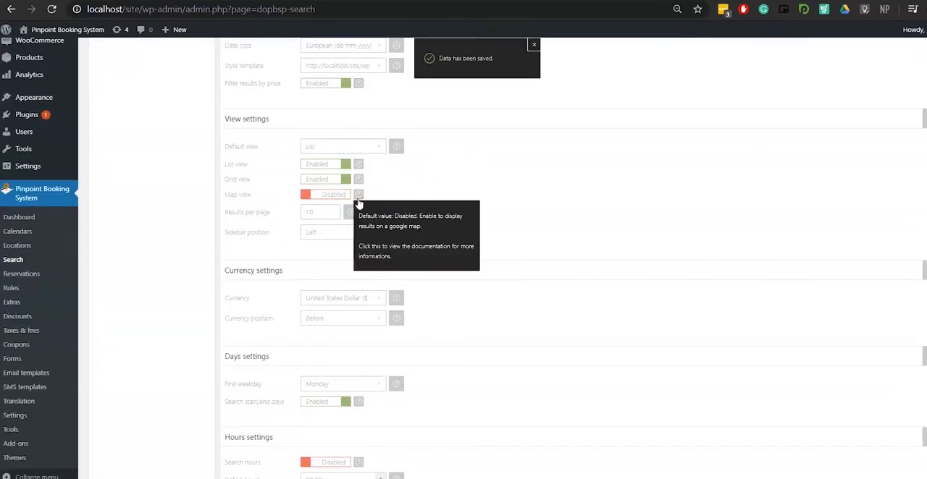
scroll(down, 3)
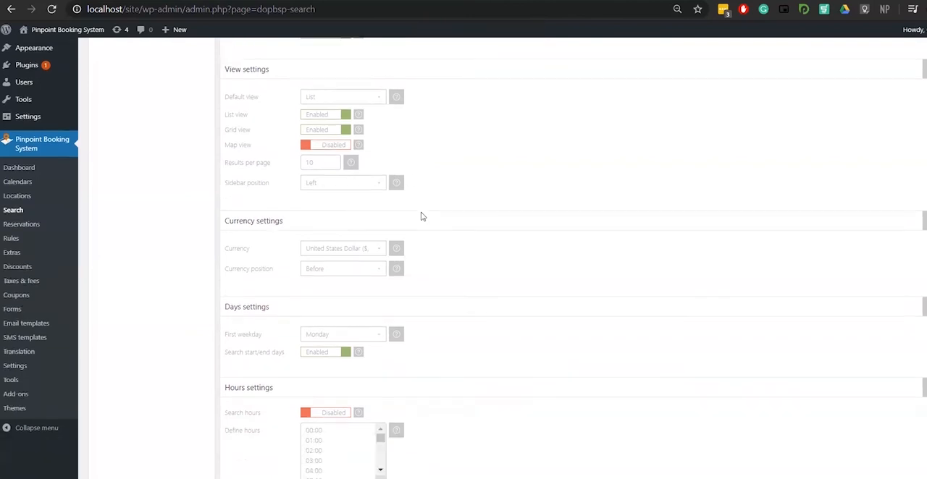
scroll(down, 3)
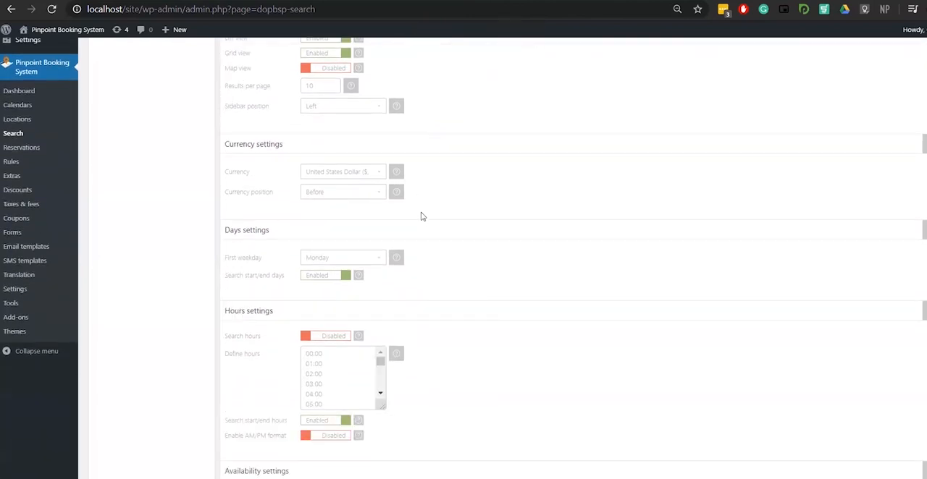
scroll(down, 3)
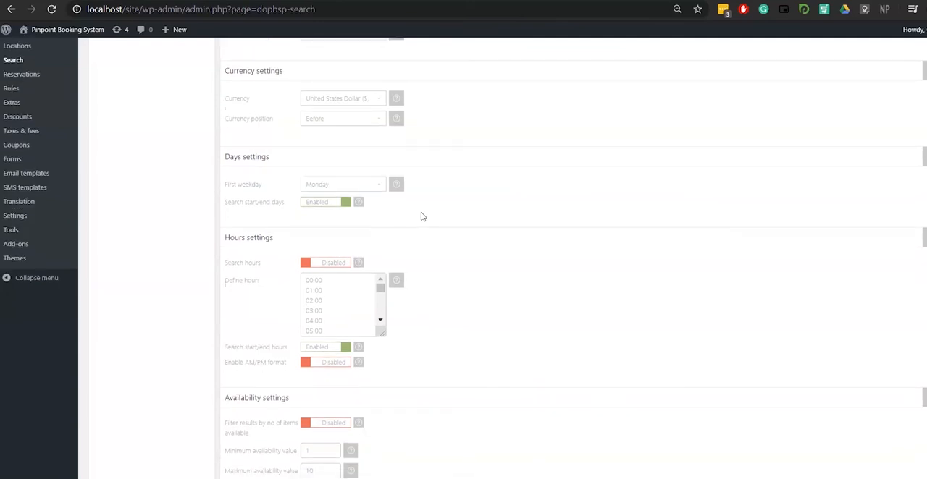
scroll(up, 3)
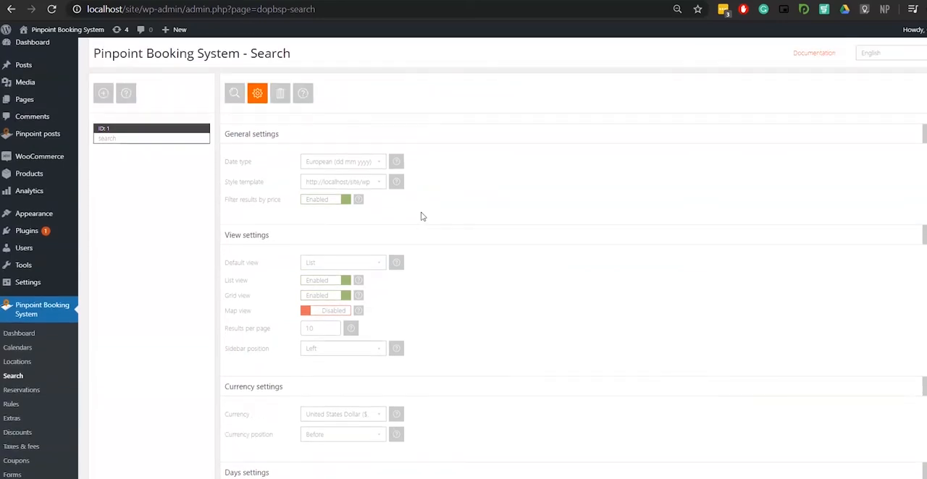
scroll(up, 3)
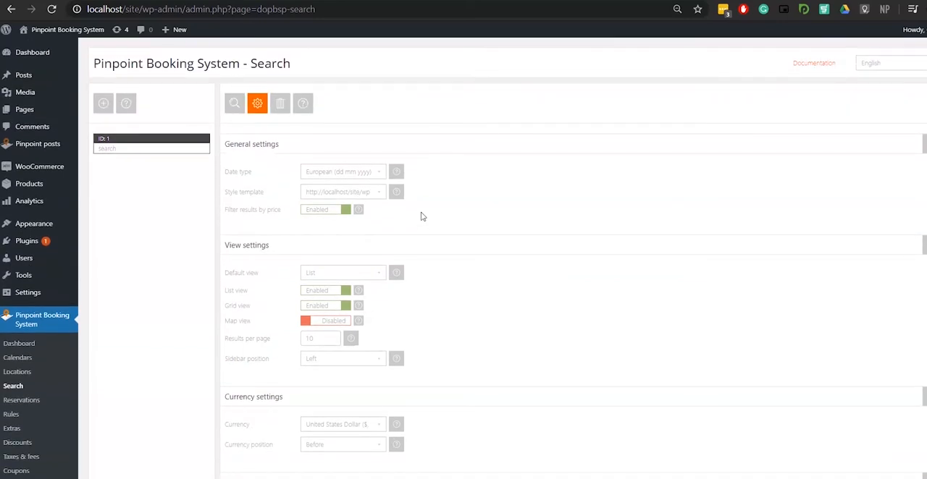
mouse_move(192, 157)
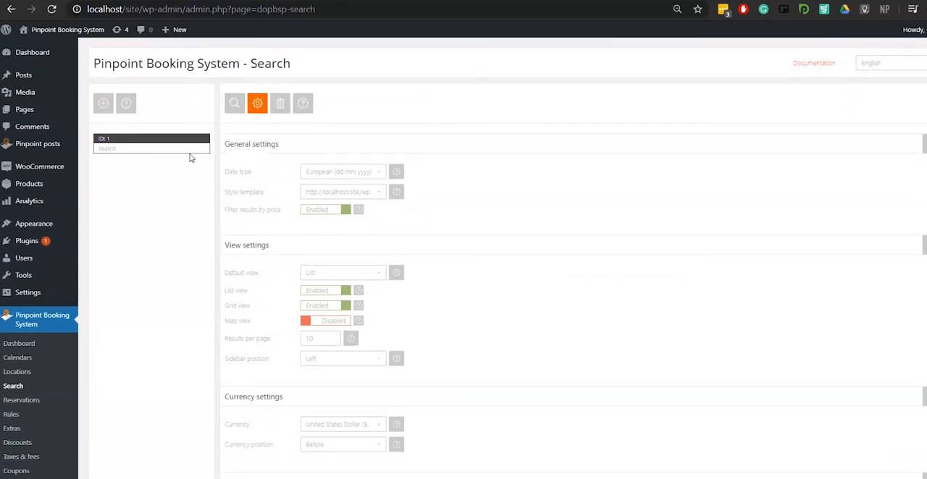
Edit A Search Page, select its Pinpoint search shortcode block and preview it on the site.
click(23, 110)
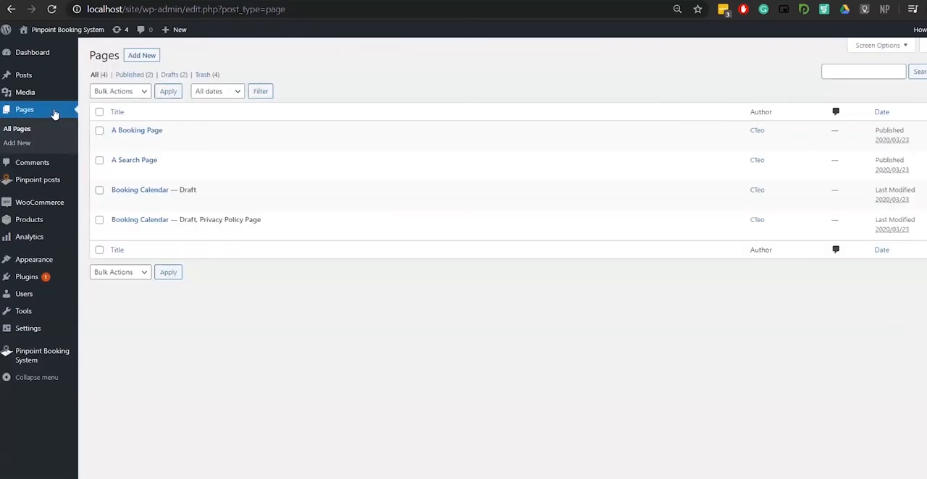
click(133, 159)
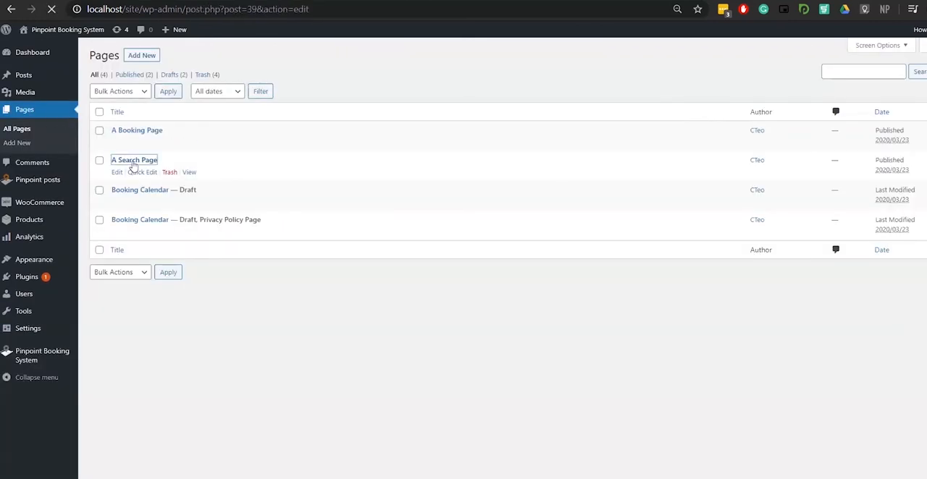
click(133, 159)
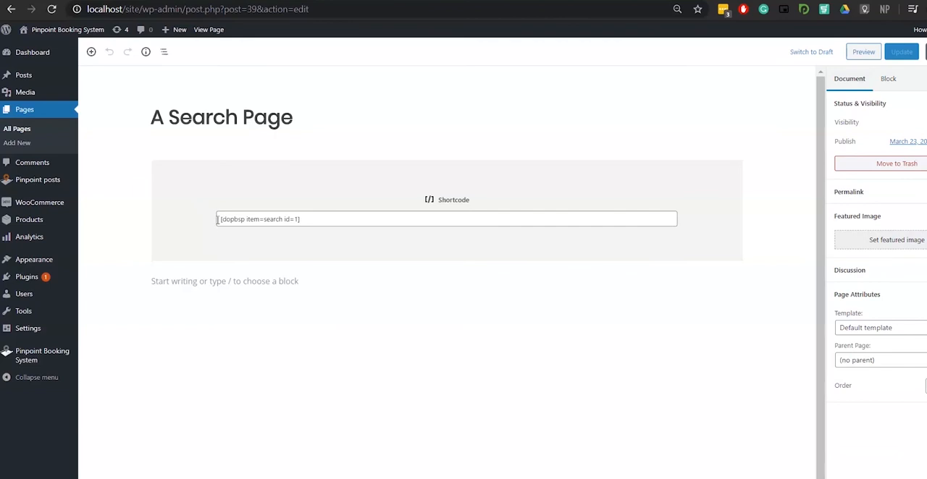
click(446, 220)
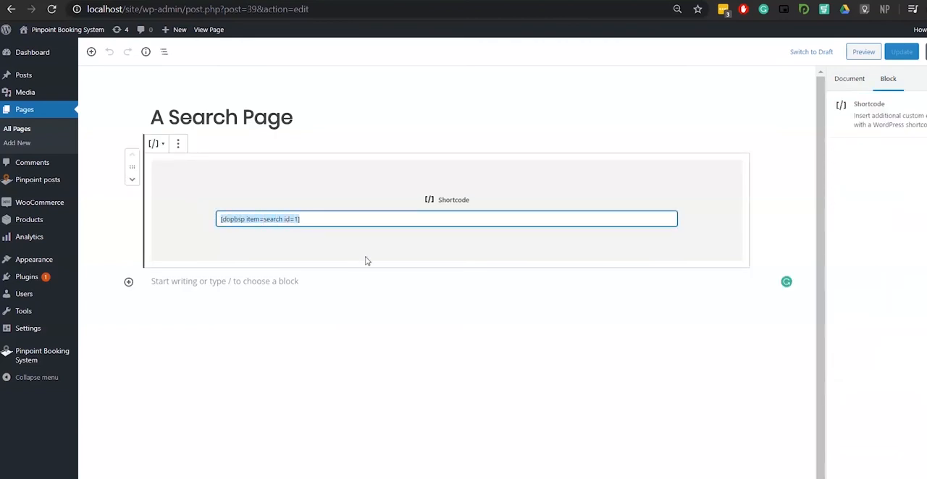
mouse_move(731, 210)
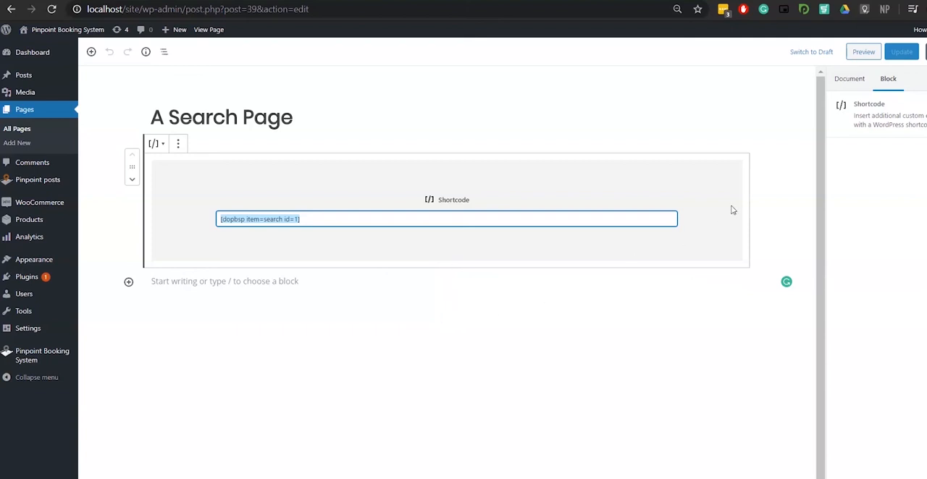
click(863, 52)
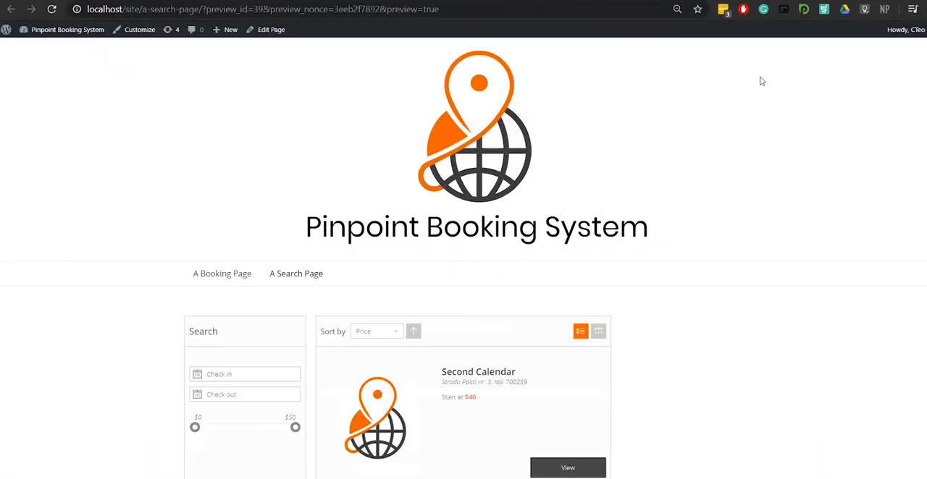
Sort results by Name, switch to Grid view and drag the minimum price slider higher.
scroll(down, 3)
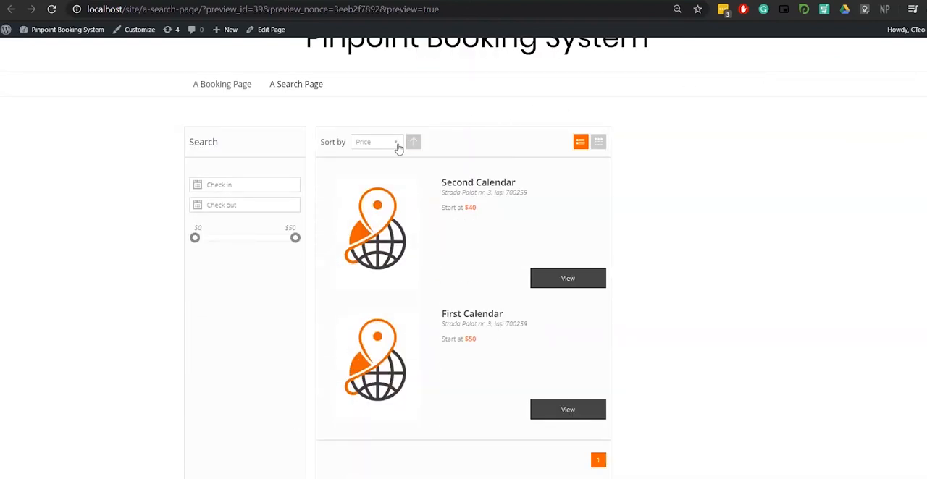
click(375, 142)
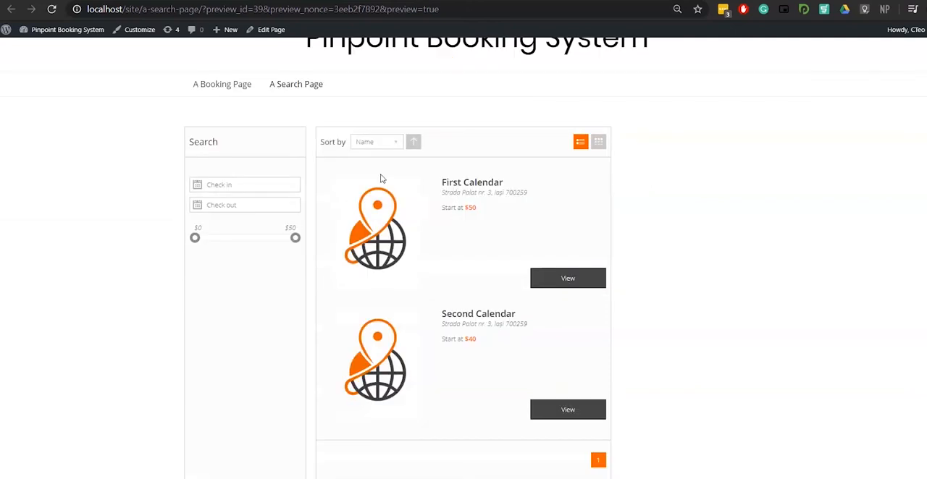
mouse_move(598, 142)
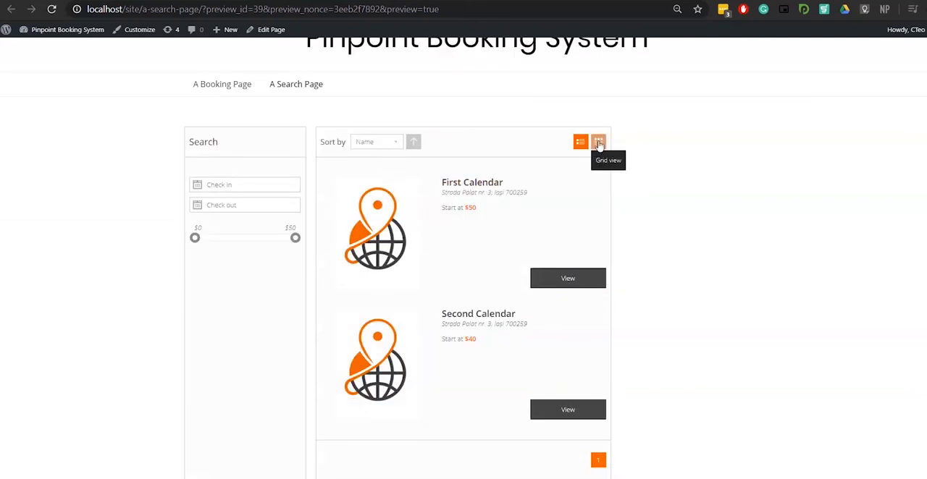
click(598, 141)
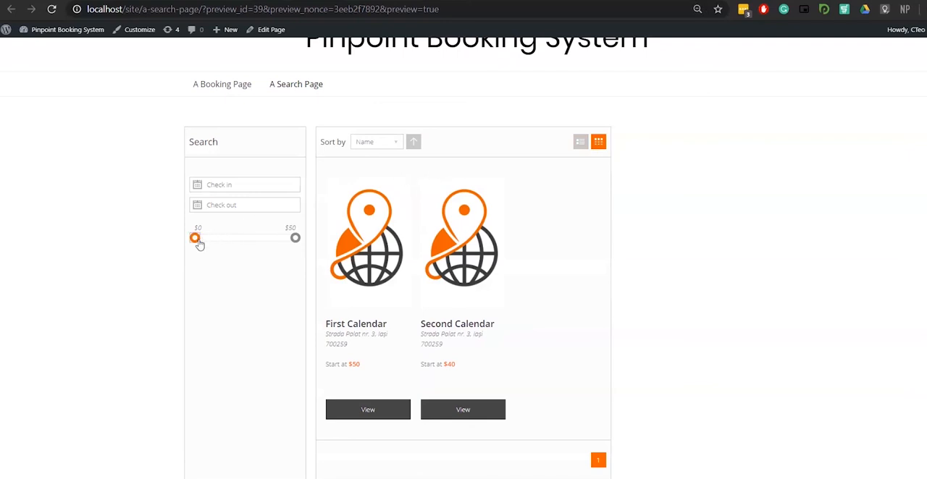
drag(194, 238, 258, 238)
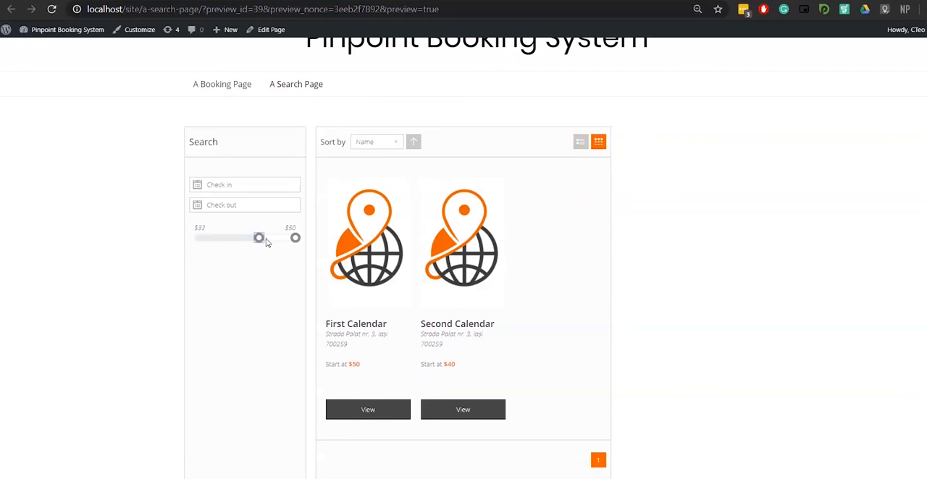